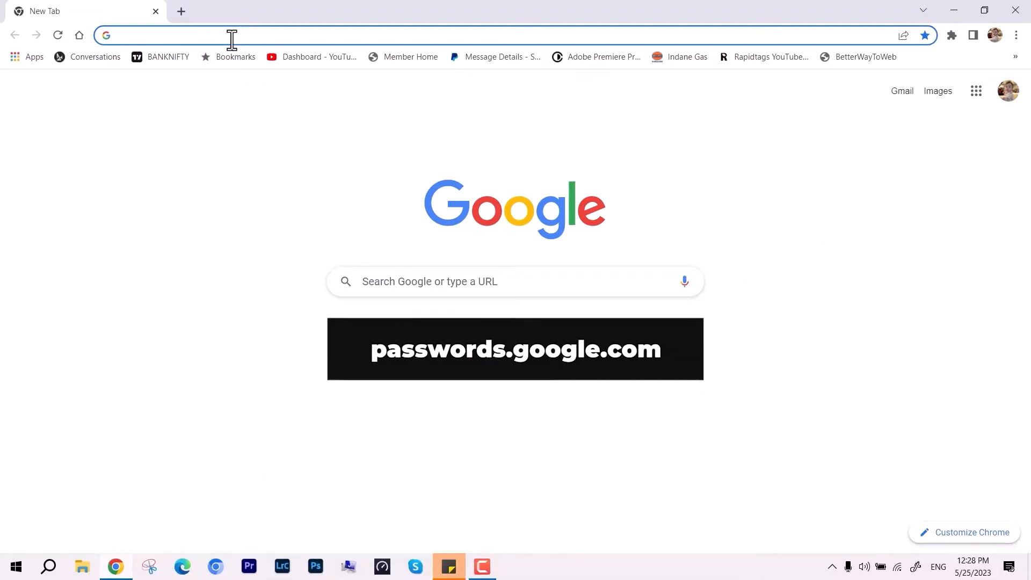
Navigate the tab to Google Password Manager at passwords.google.com
{"action": "type", "text": "https://passwords.google.com/c"}
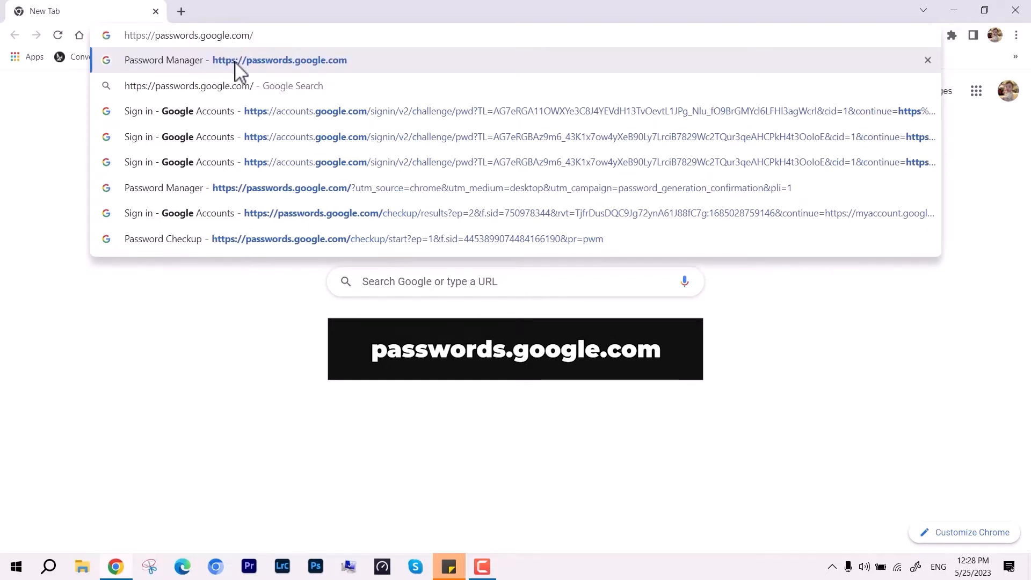
{"action": "left_click", "coordinate": [236, 61]}
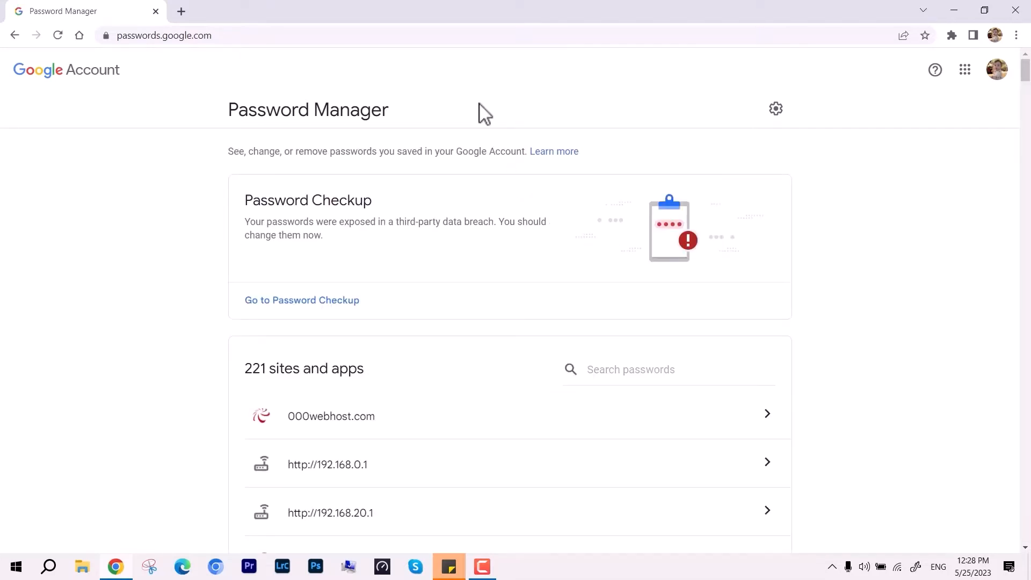
{"action": "mouse_move", "coordinate": [402, 275]}
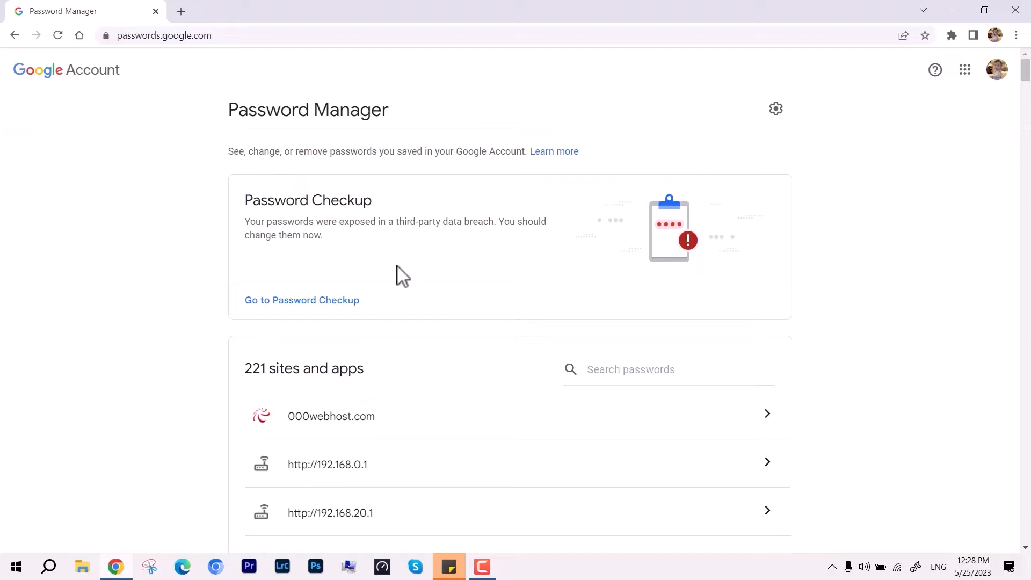
{"action": "scroll", "scroll_direction": "down", "scroll_amount": 3}
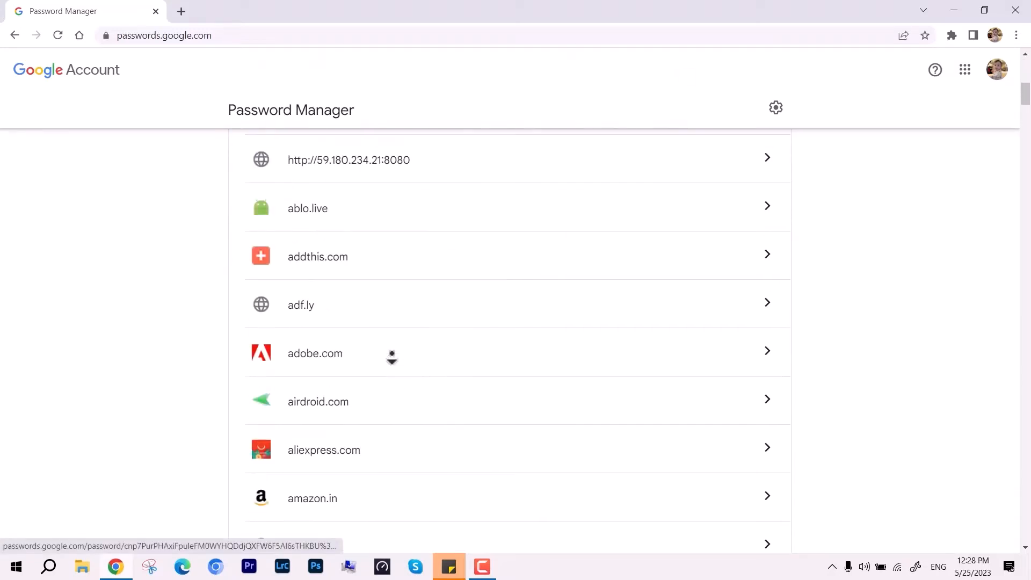
{"action": "scroll", "scroll_direction": "down", "scroll_amount": 3}
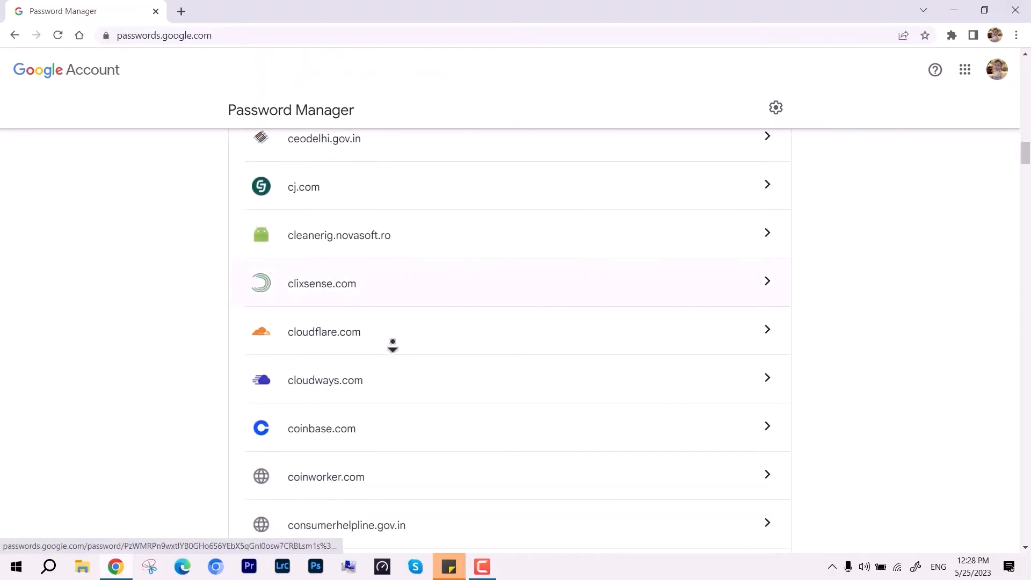
{"action": "scroll", "scroll_direction": "up", "scroll_amount": 3}
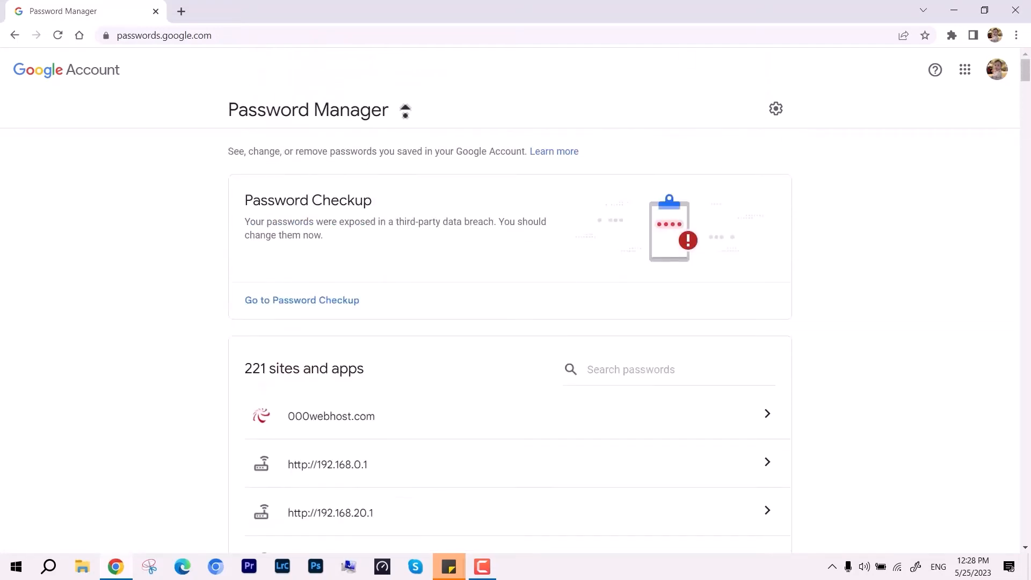
{"action": "mouse_move", "coordinate": [314, 304]}
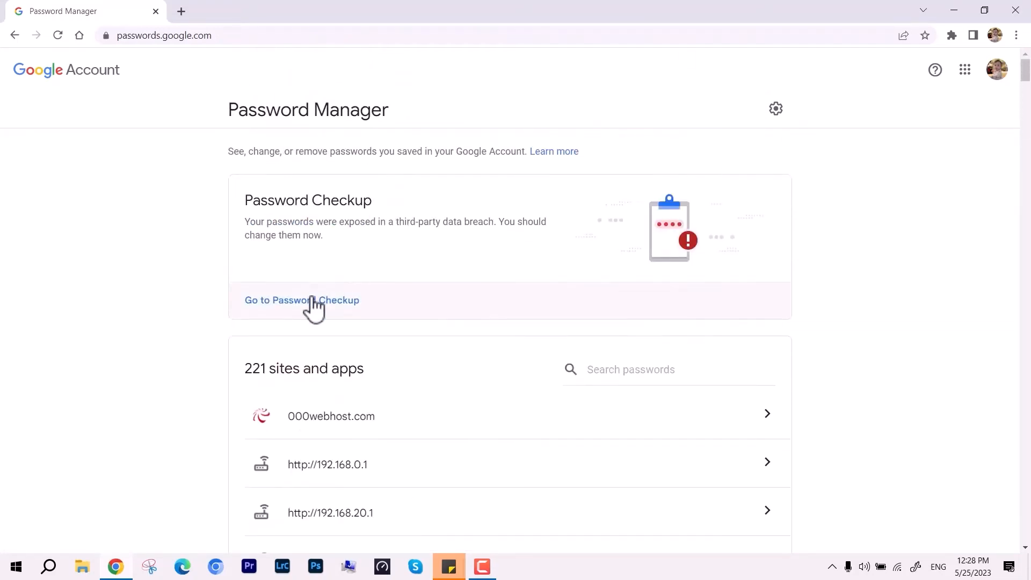
Run Password Checkup with identity verification, reporting 44 compromised, 158 reused and 144 weak passwords
{"action": "left_click", "coordinate": [302, 300]}
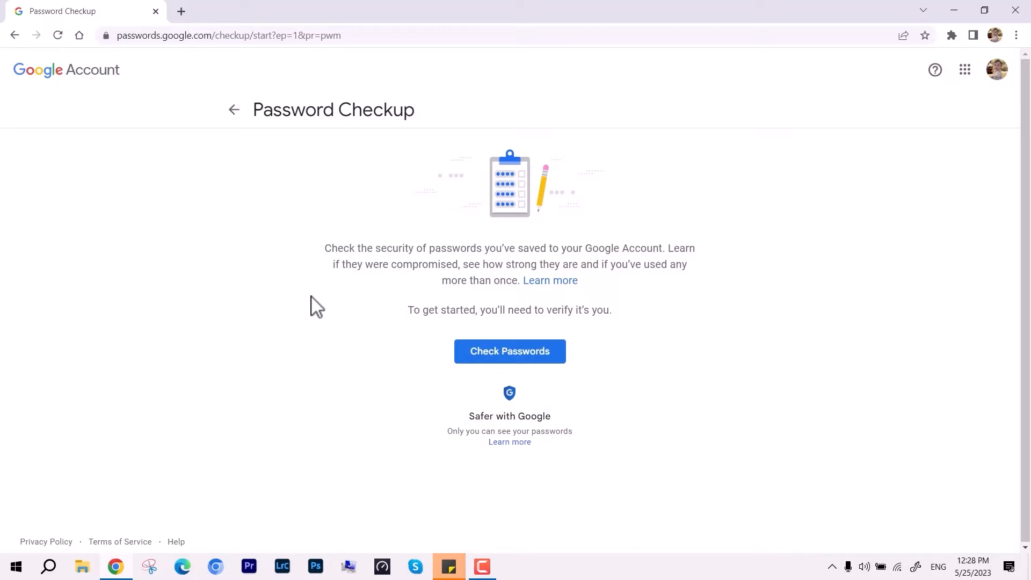
{"action": "left_click", "coordinate": [509, 350]}
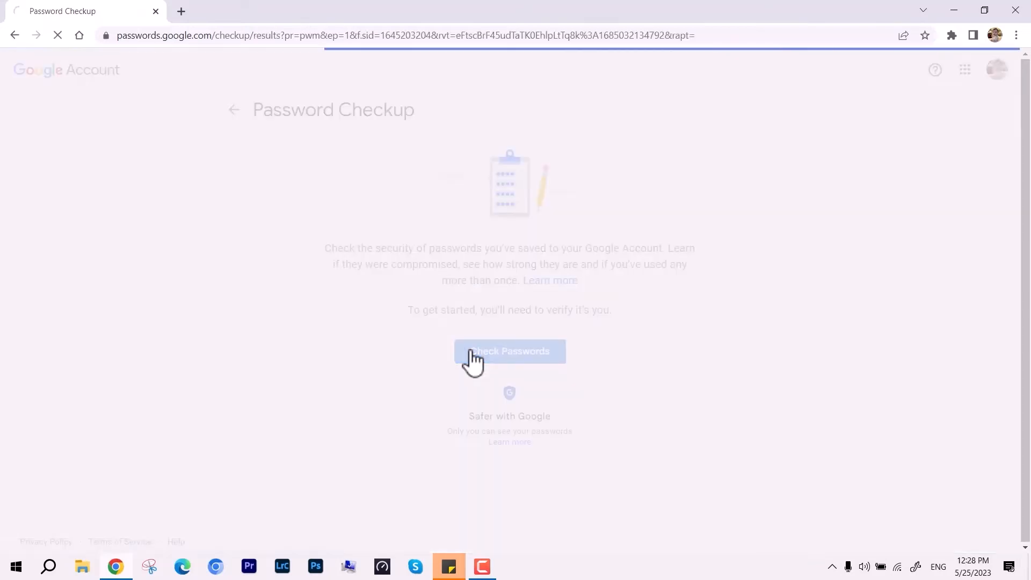
{"action": "left_click", "coordinate": [508, 351]}
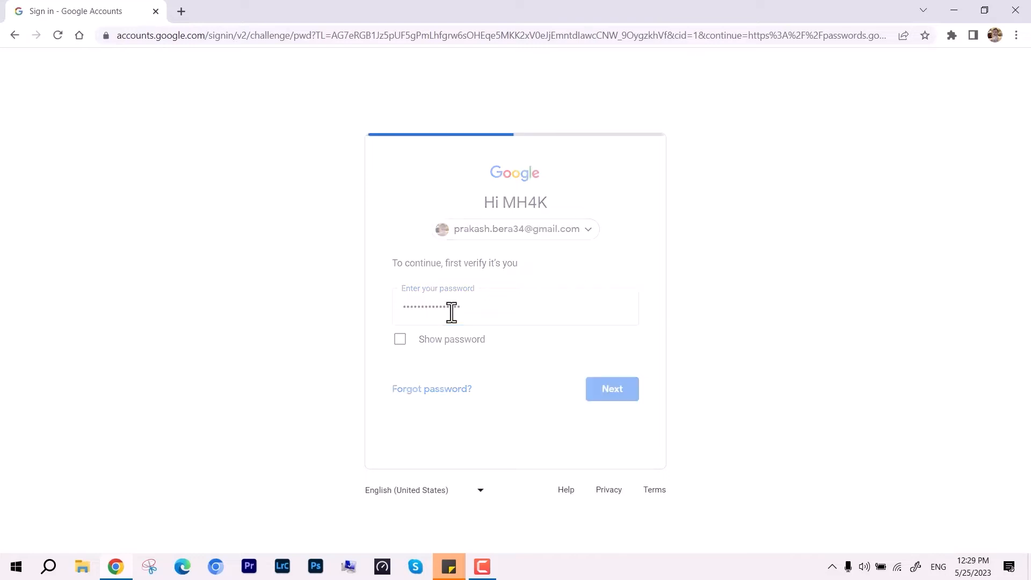
{"action": "left_click", "coordinate": [611, 388]}
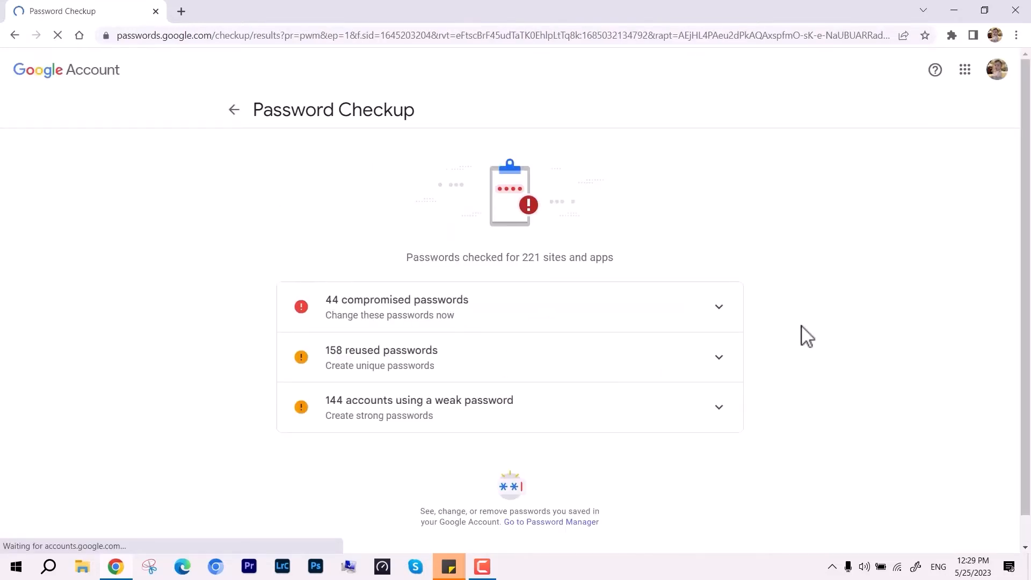
{"action": "key", "text": "F11"}
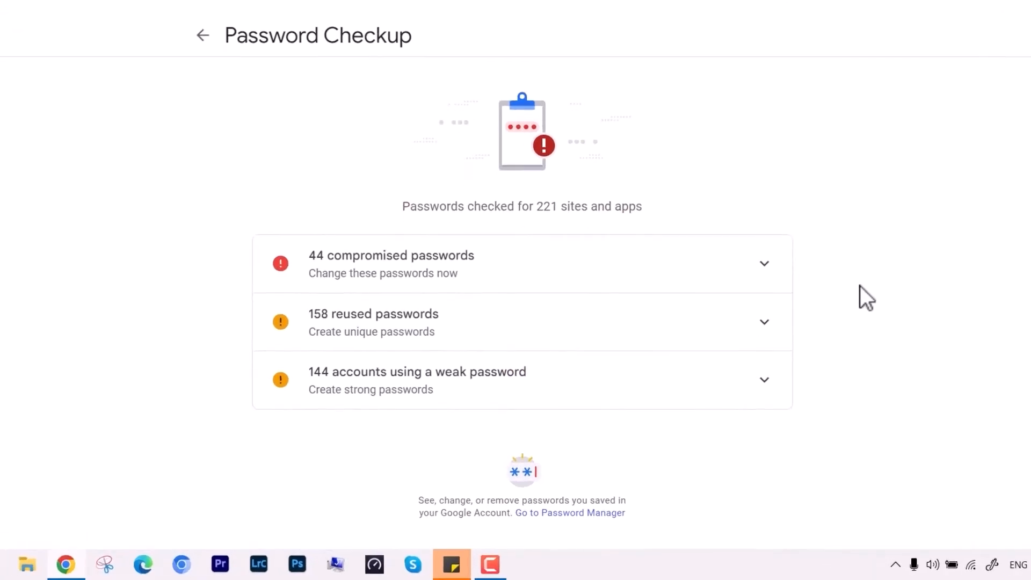
{"action": "mouse_move", "coordinate": [544, 275]}
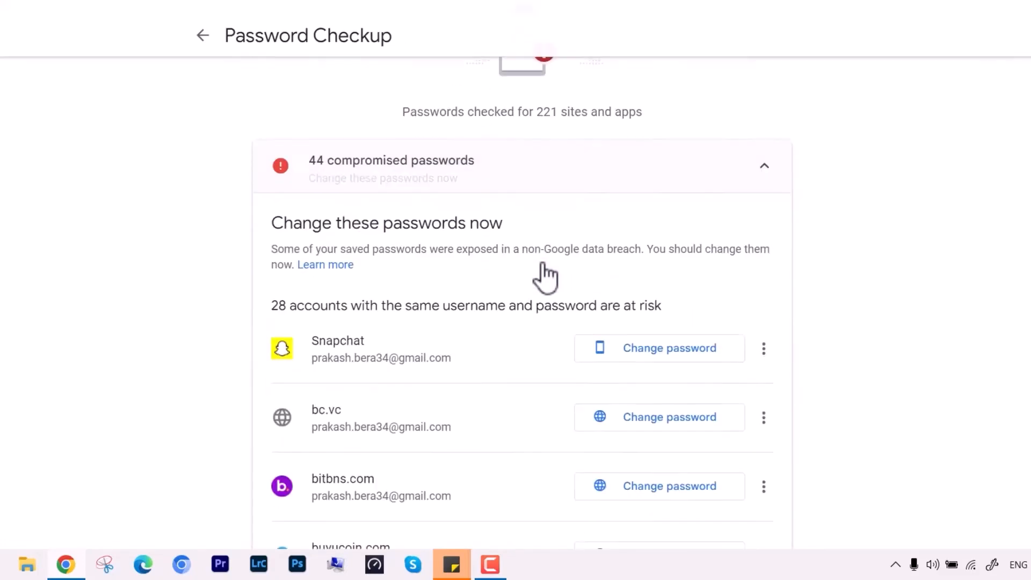
{"action": "scroll", "scroll_direction": "down", "scroll_amount": 3}
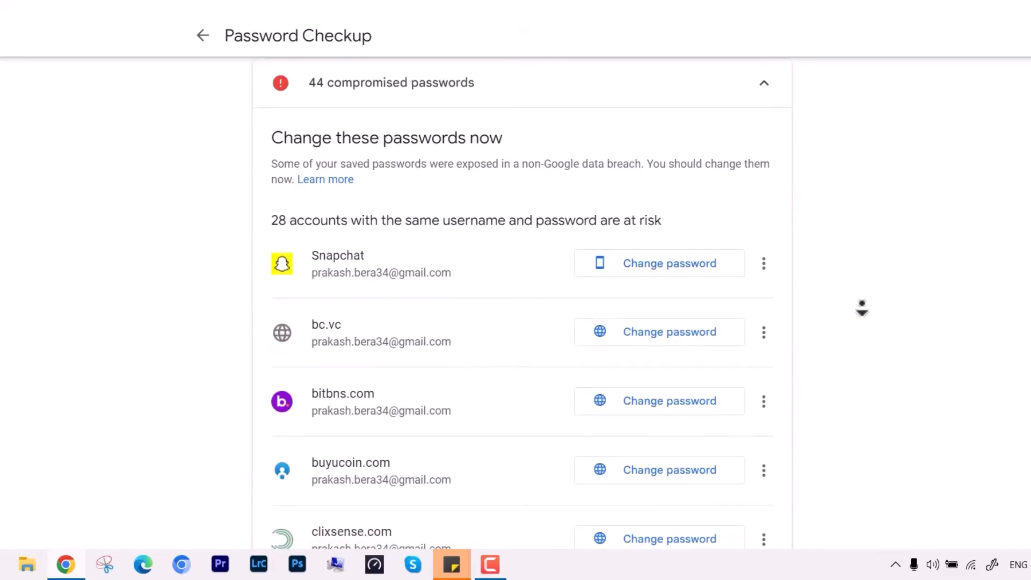
{"action": "scroll", "scroll_direction": "down", "scroll_amount": 3}
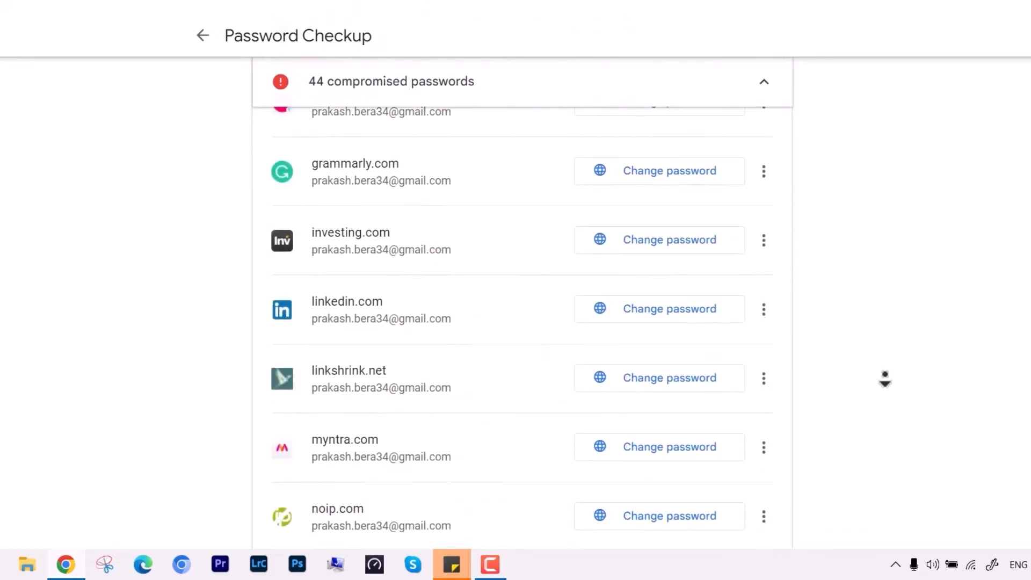
{"action": "scroll", "scroll_direction": "down", "scroll_amount": 3}
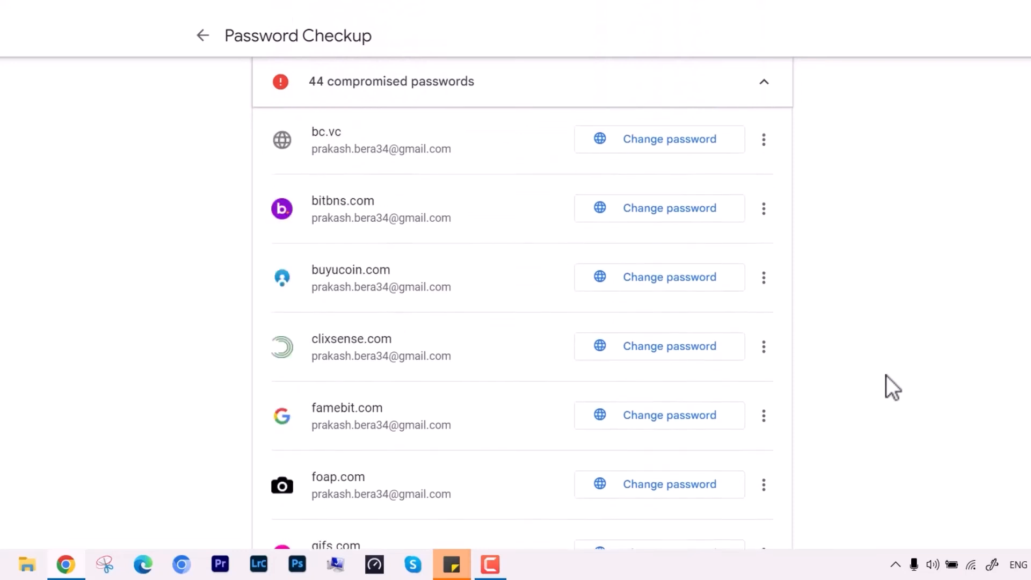
{"action": "left_click", "coordinate": [763, 81]}
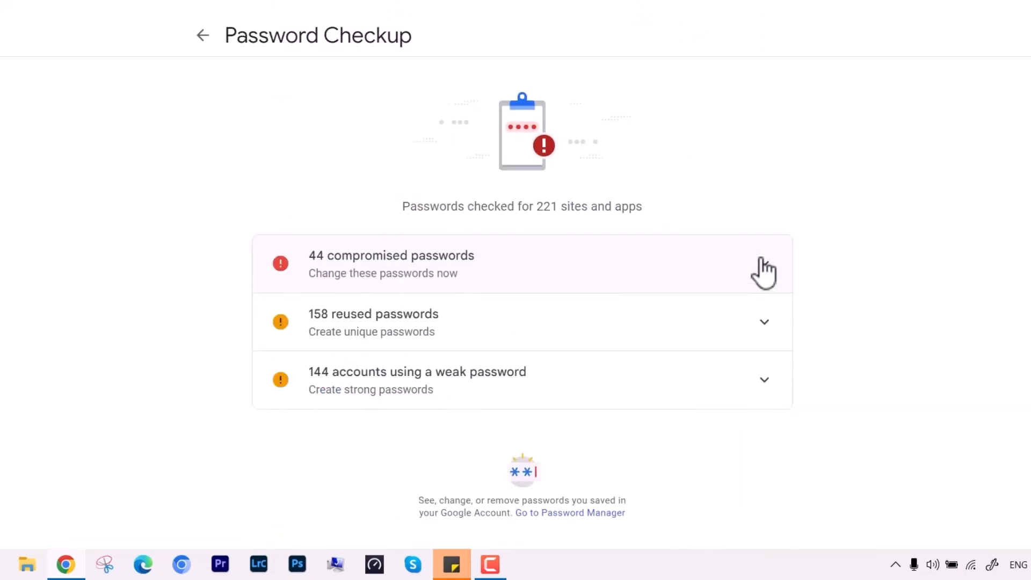
{"action": "mouse_move", "coordinate": [508, 274]}
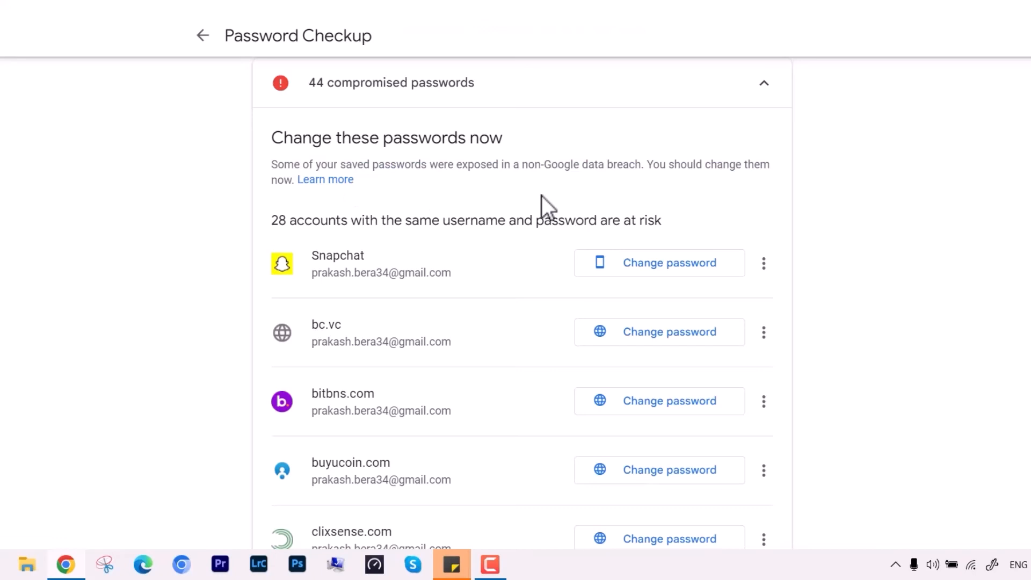
{"action": "scroll", "scroll_direction": "up", "scroll_amount": 3}
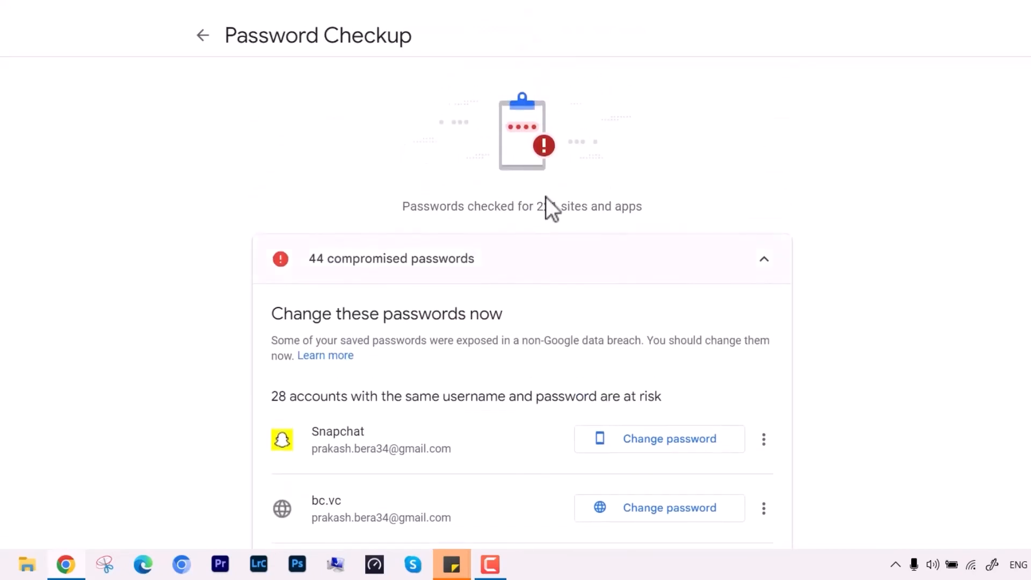
{"action": "left_click", "coordinate": [764, 259]}
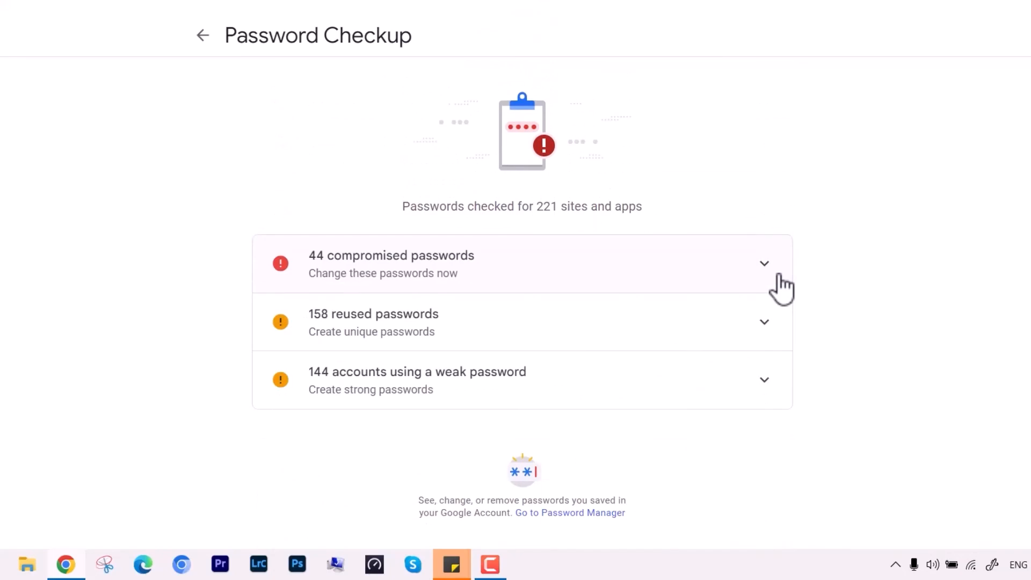
{"action": "mouse_move", "coordinate": [374, 332]}
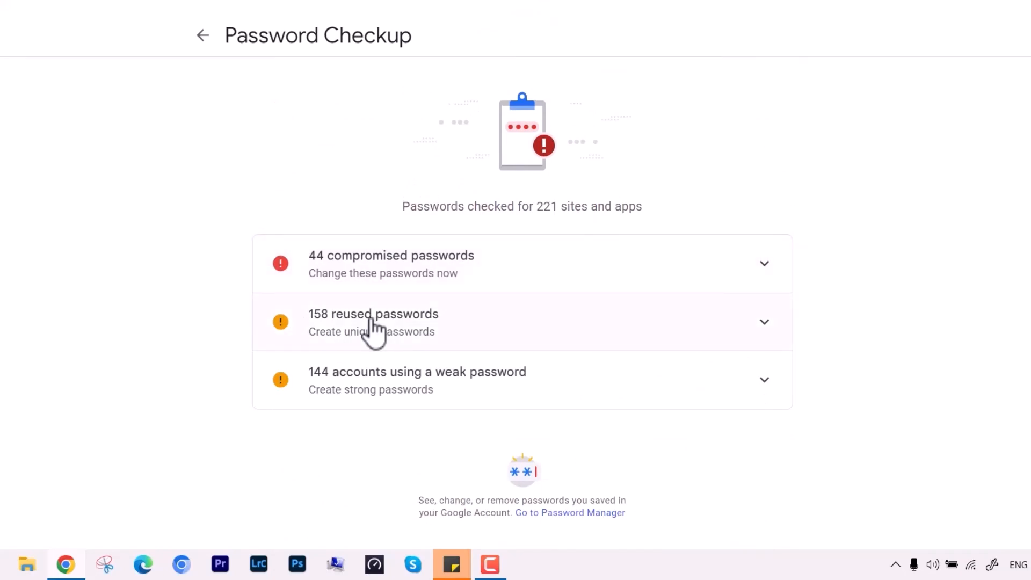